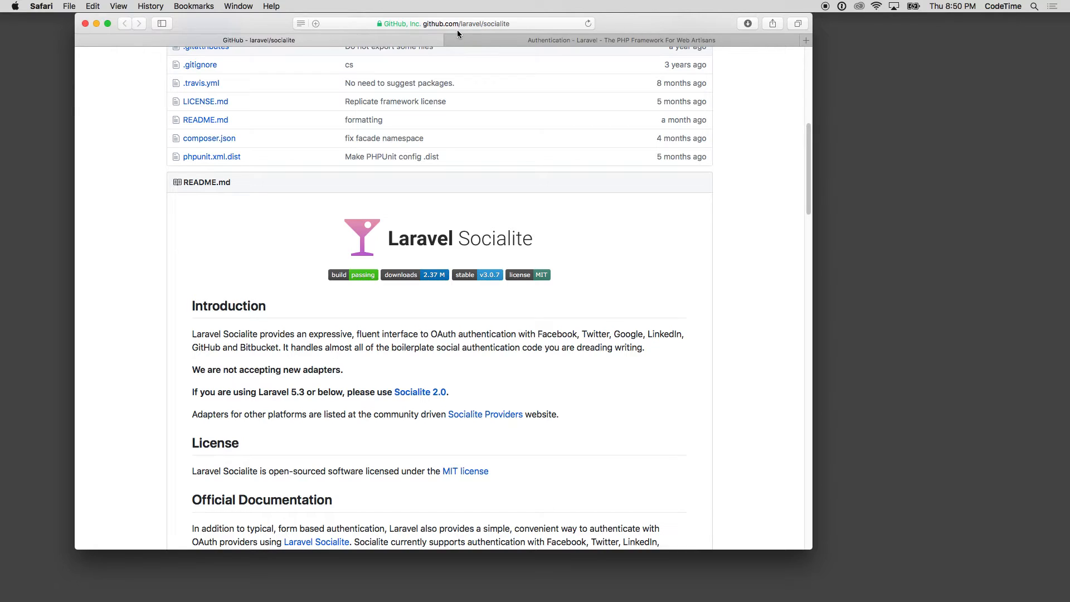
# From the Socialite 2.0 branch README, follow the link to the community Socialite Providers website.
pyautogui.scroll(-3)
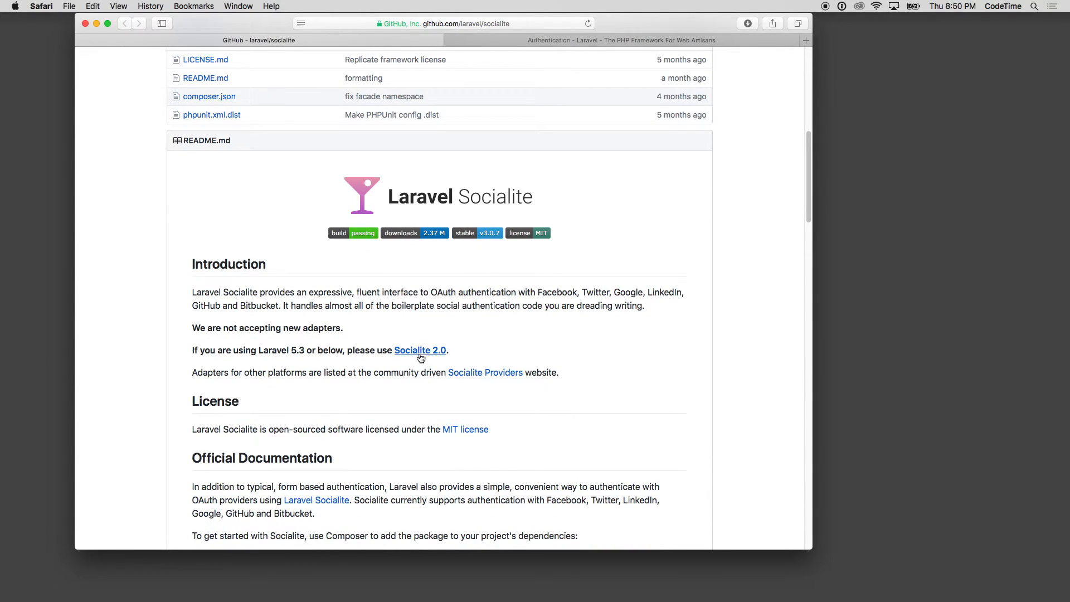
pyautogui.moveTo(430, 337)
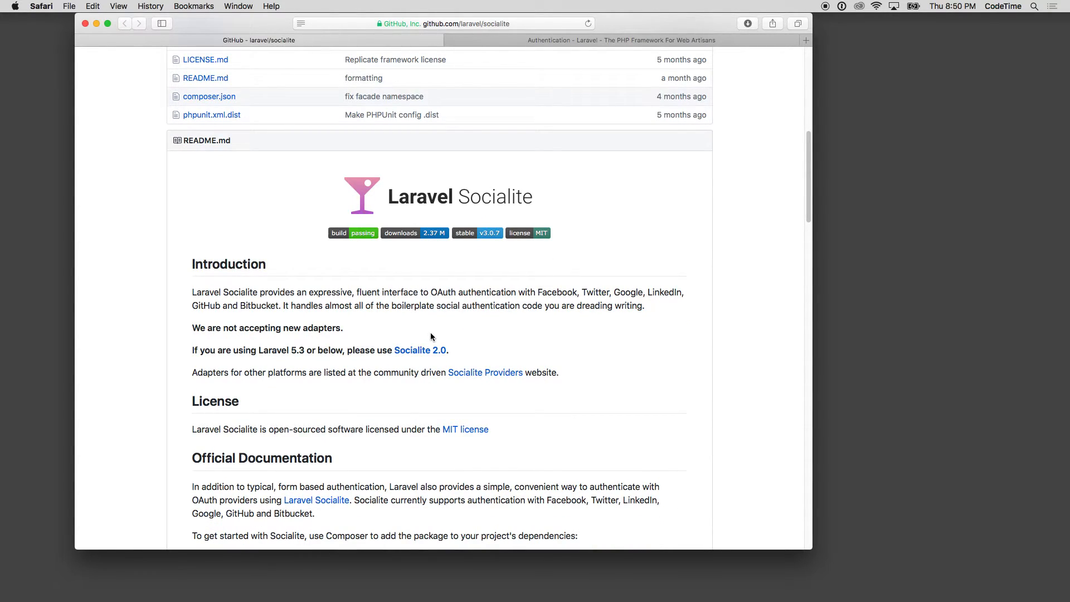
pyautogui.moveTo(435, 244)
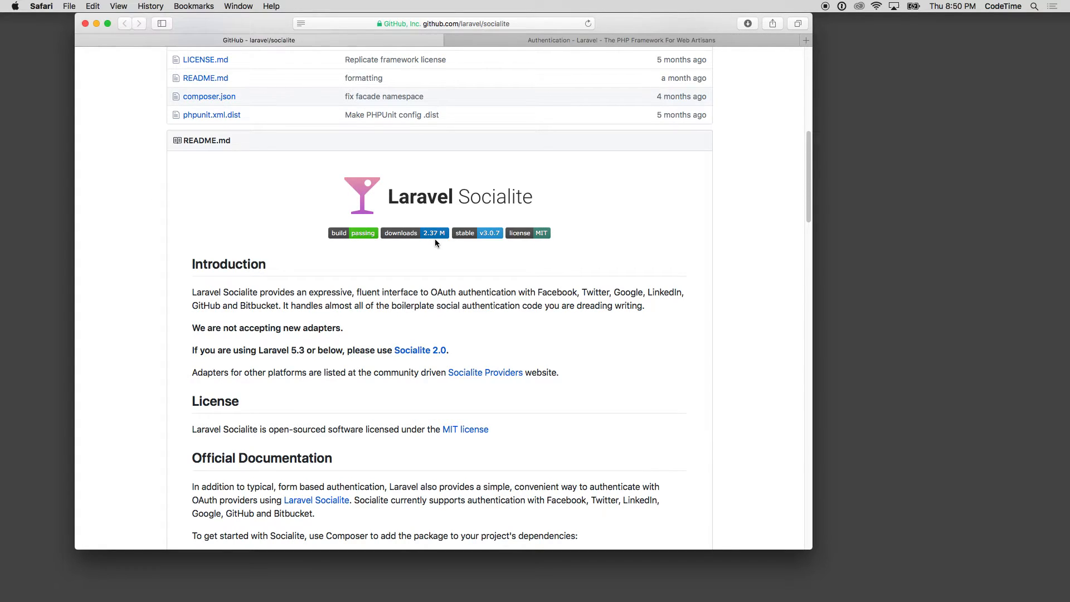
pyautogui.click(421, 350)
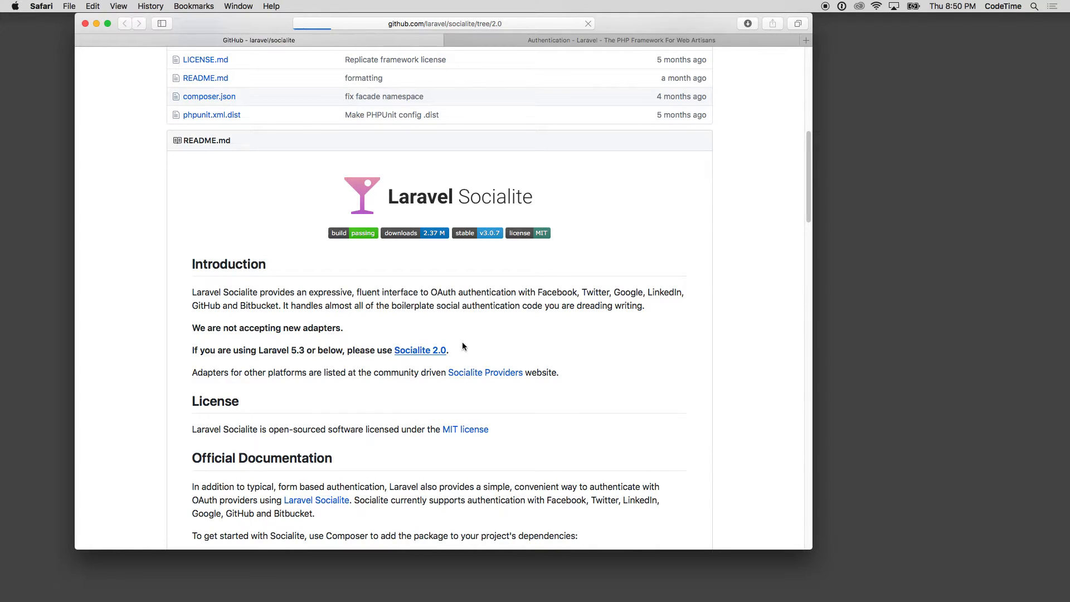
pyautogui.moveTo(475, 381)
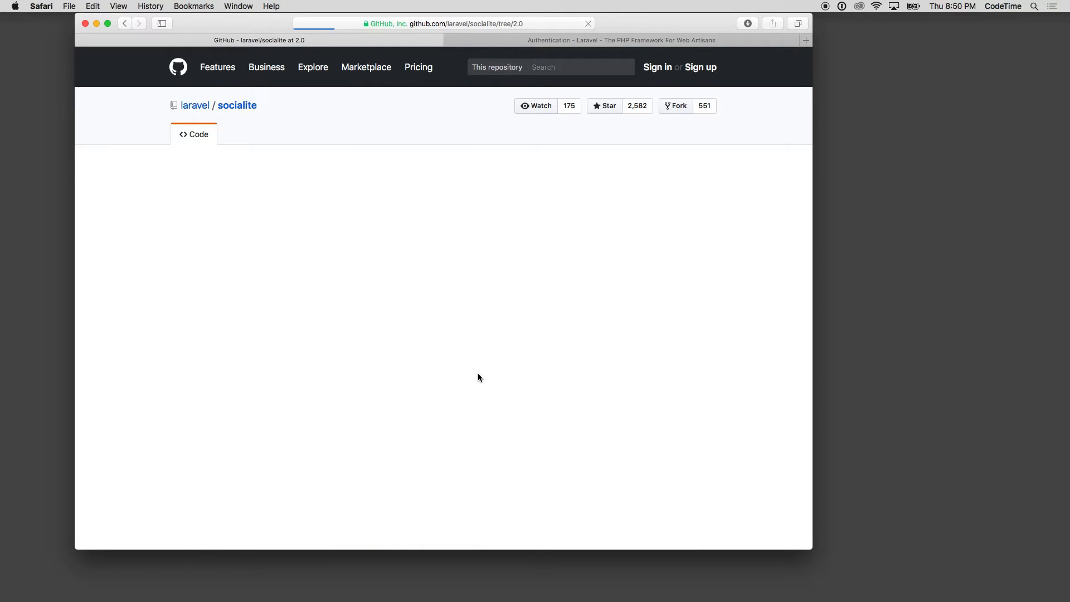
pyautogui.scroll(-3)
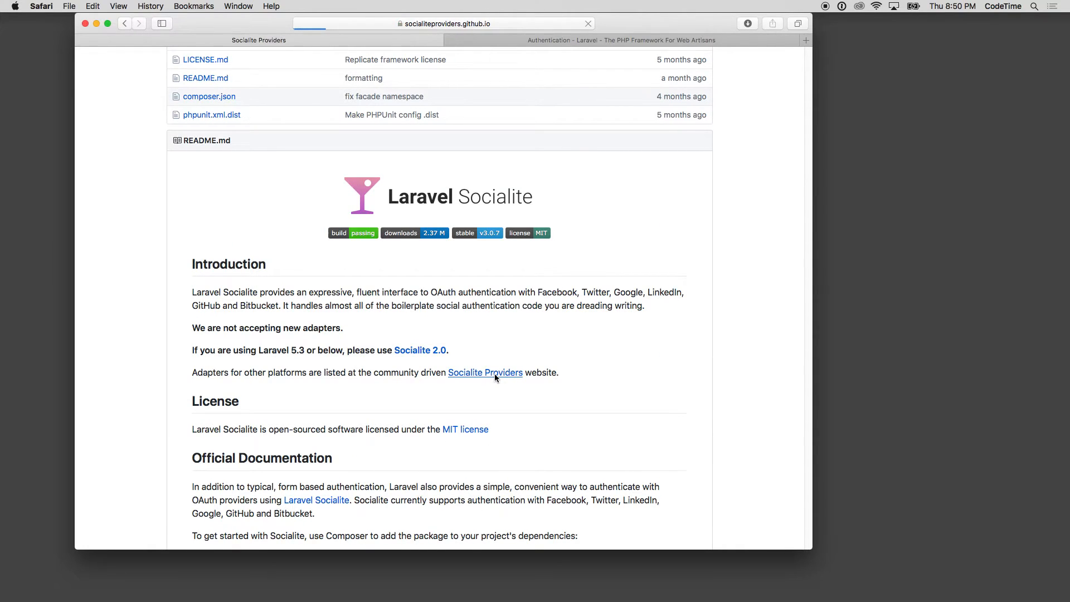
pyautogui.click(485, 372)
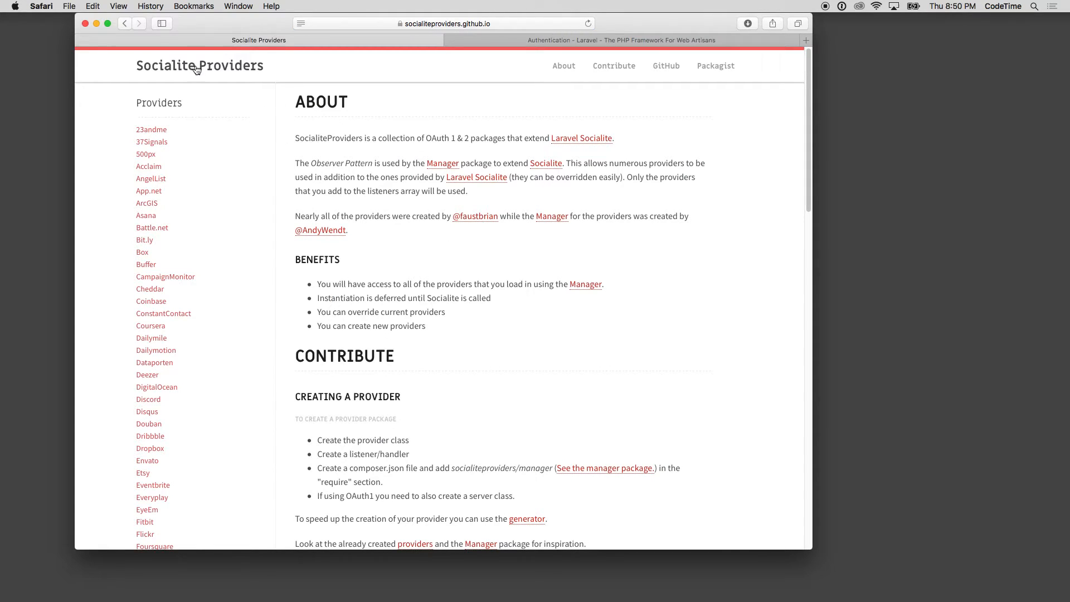
pyautogui.moveTo(395, 269)
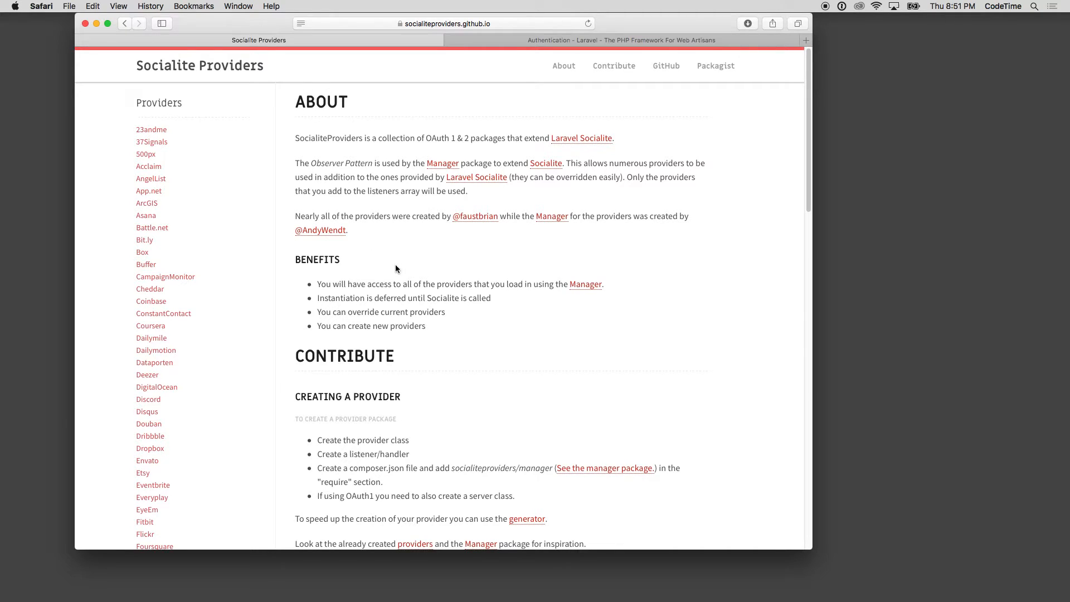
pyautogui.scroll(-3)
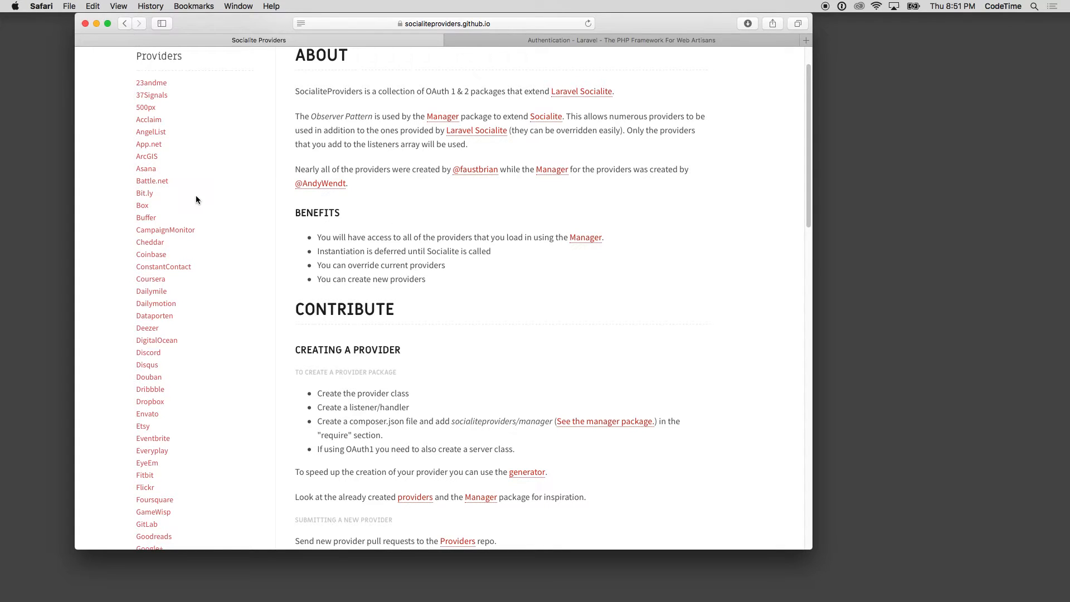
pyautogui.scroll(-3)
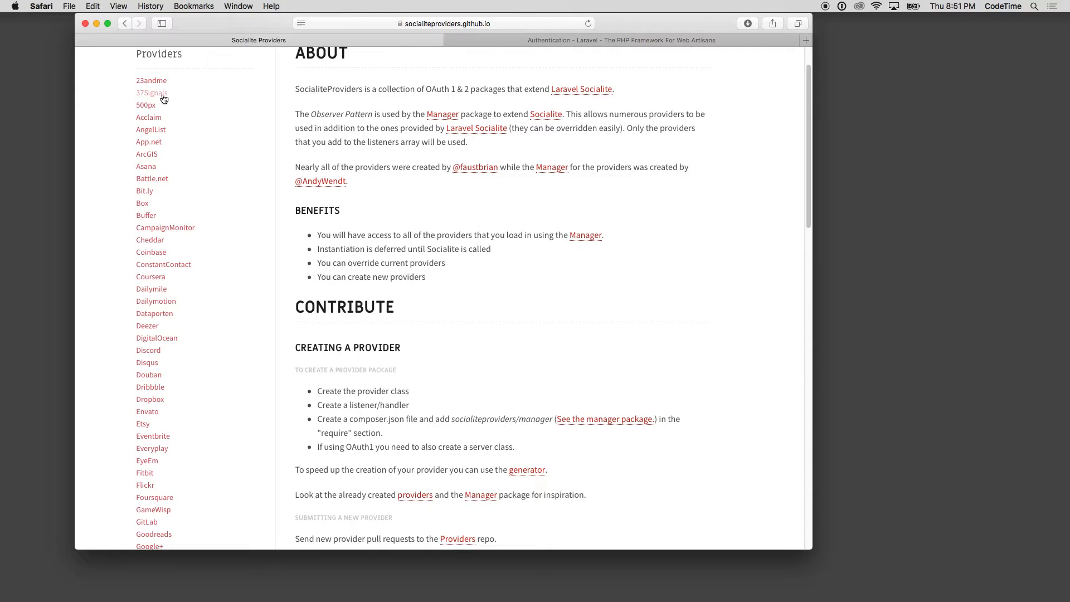
pyautogui.moveTo(156, 108)
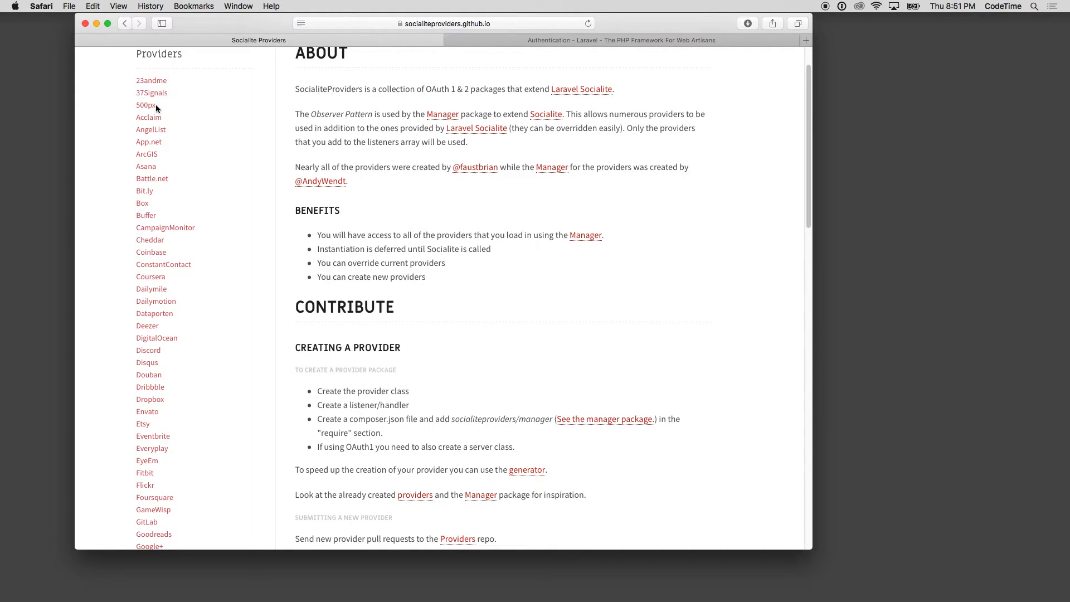
pyautogui.moveTo(151, 178)
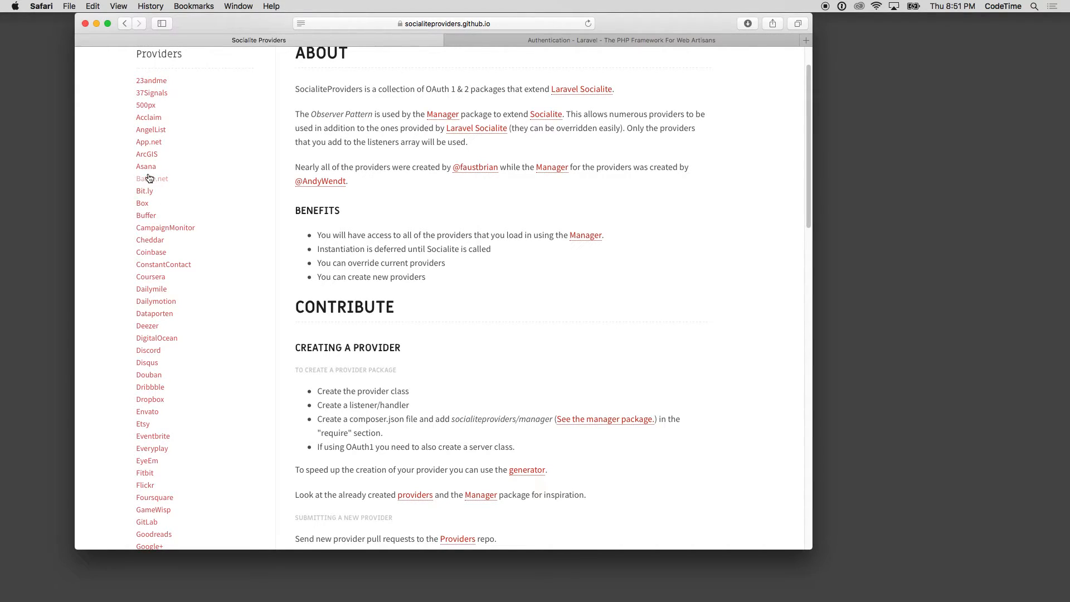
pyautogui.scroll(-3)
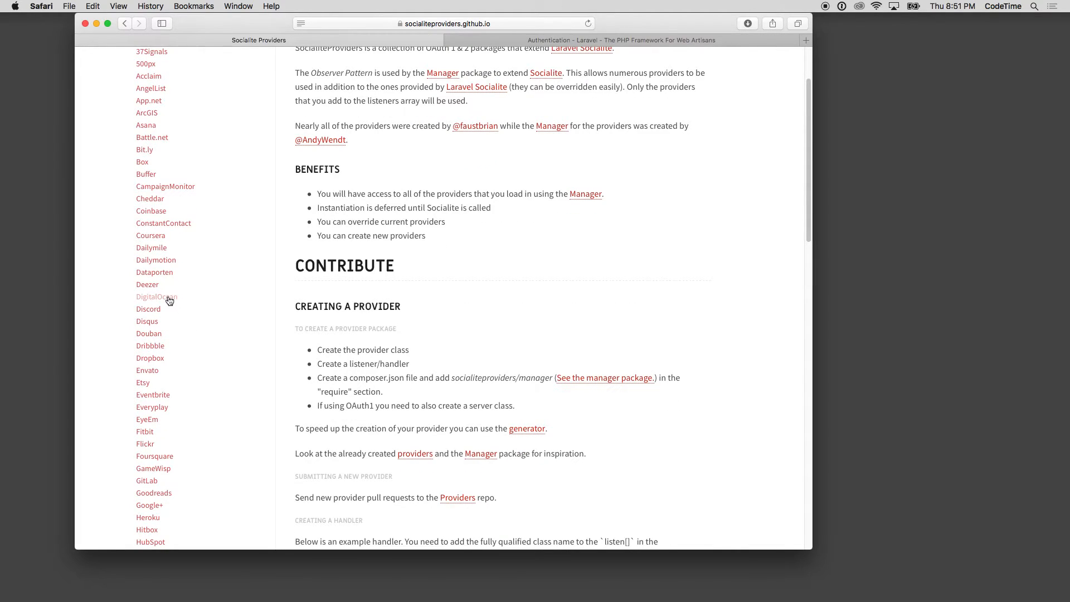
# Scroll to the page bottom past Tests and Style to the provider list ending with xREL and the footer.
pyautogui.scroll(-3)
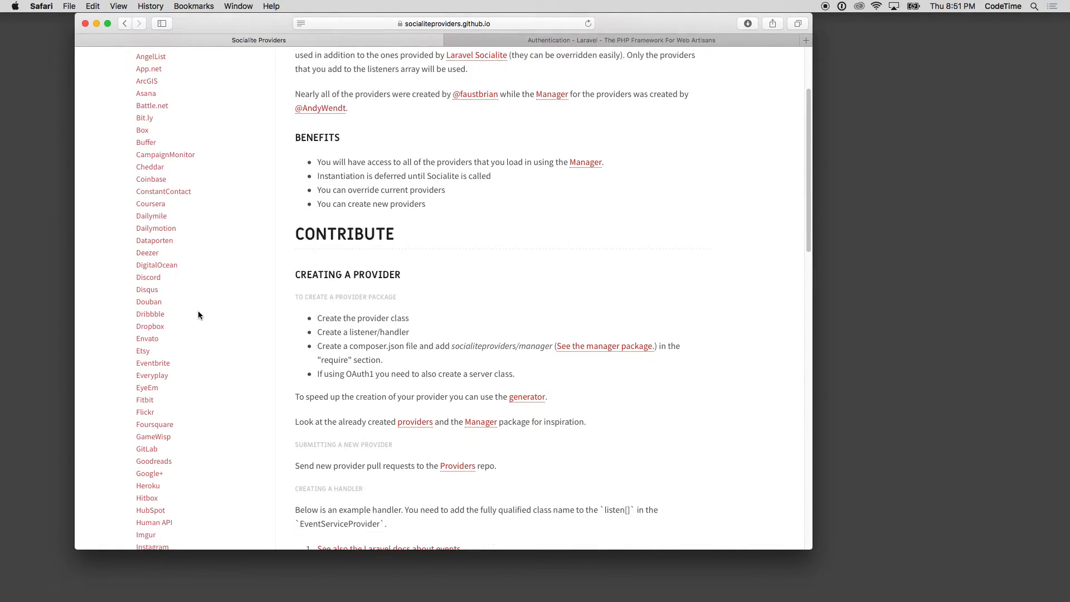
pyautogui.scroll(-3)
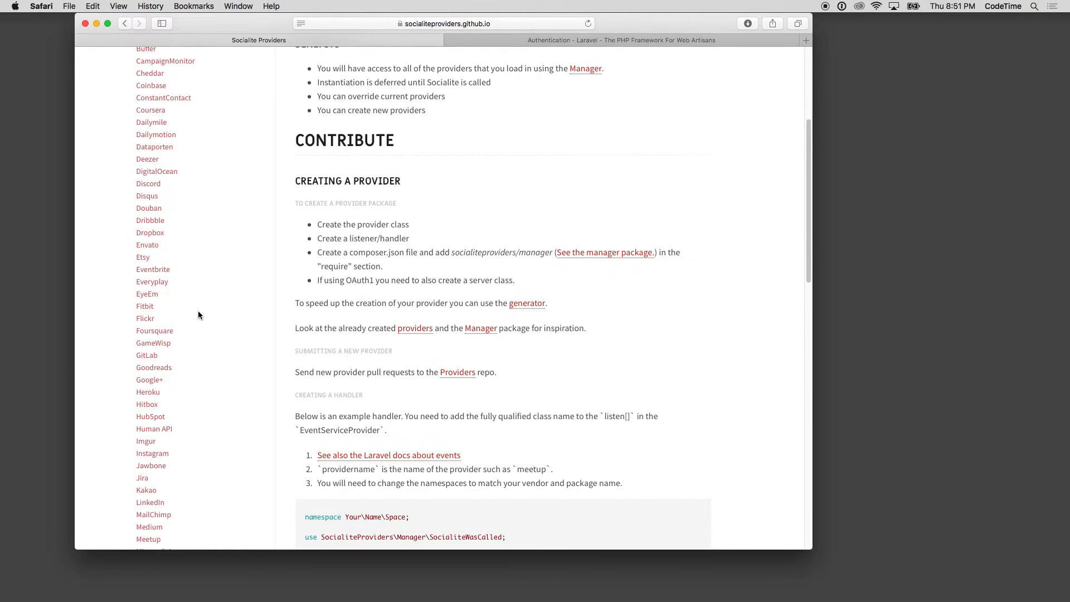
pyautogui.scroll(-3)
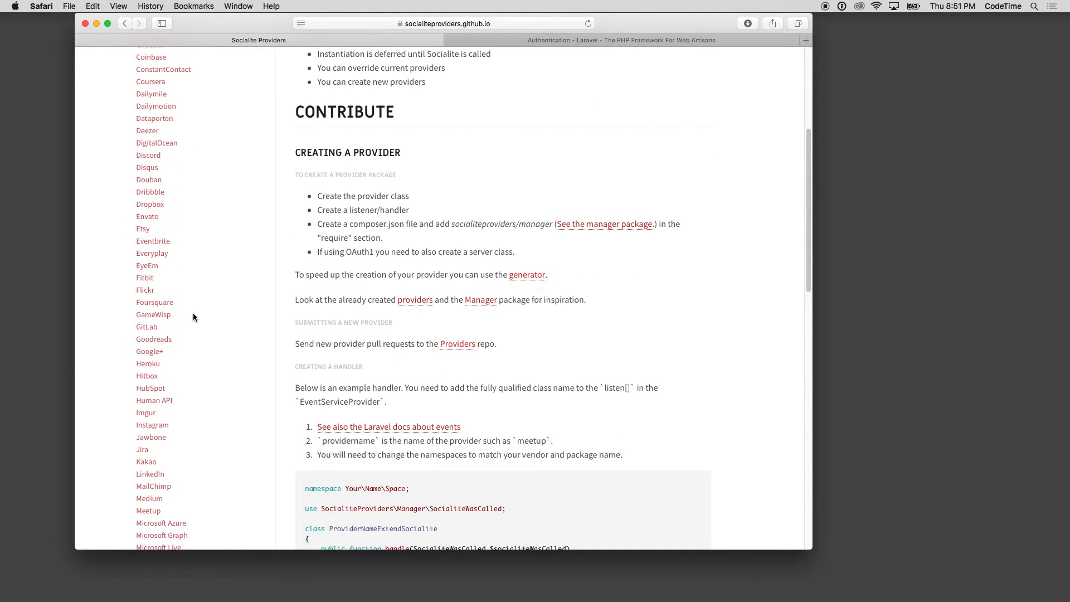
pyautogui.scroll(-3)
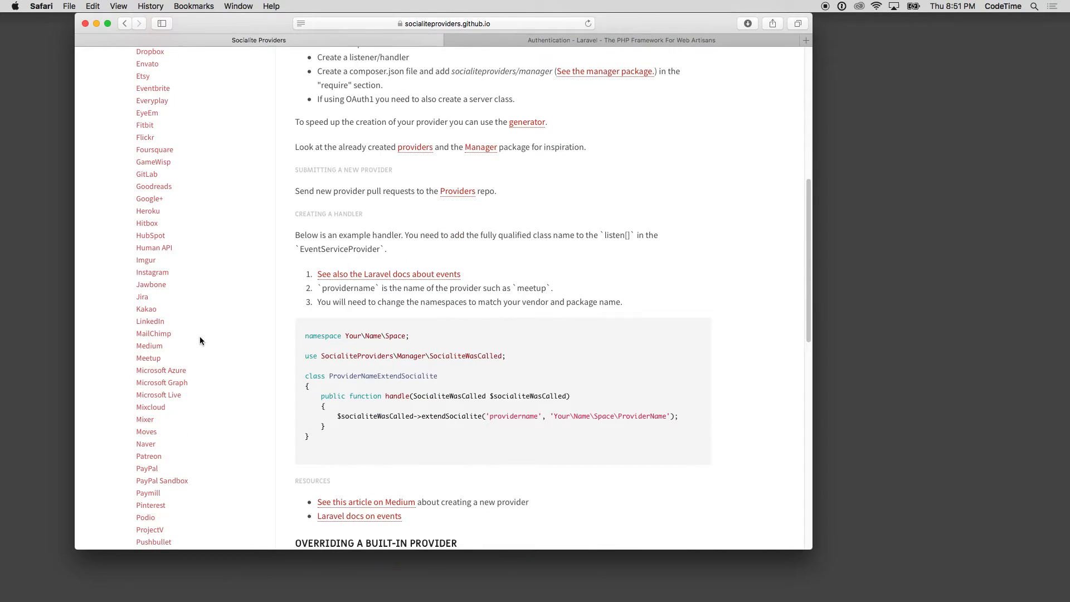
pyautogui.scroll(-3)
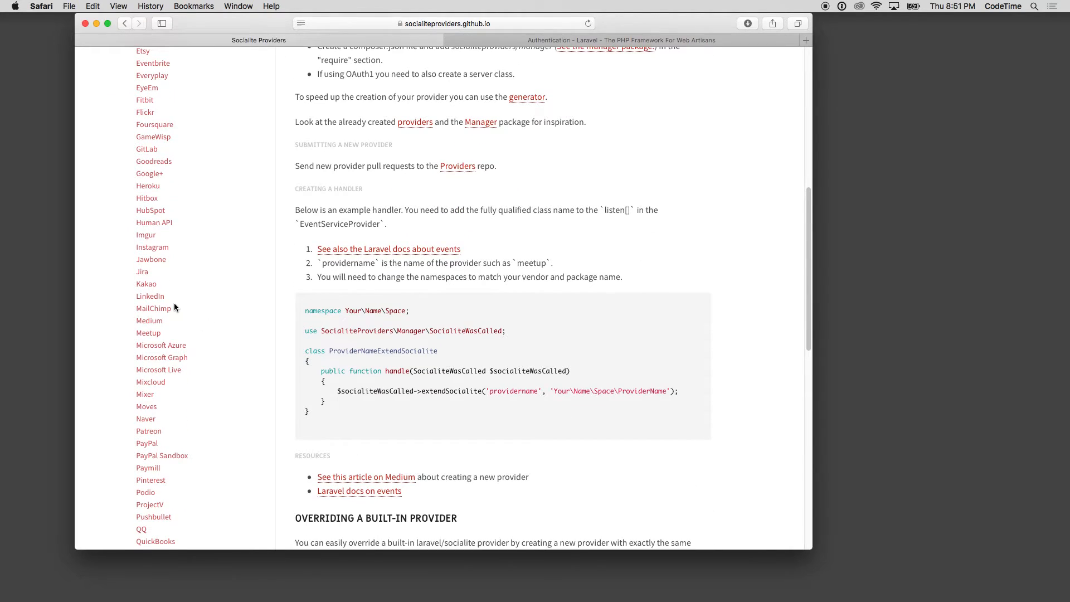
pyautogui.scroll(-3)
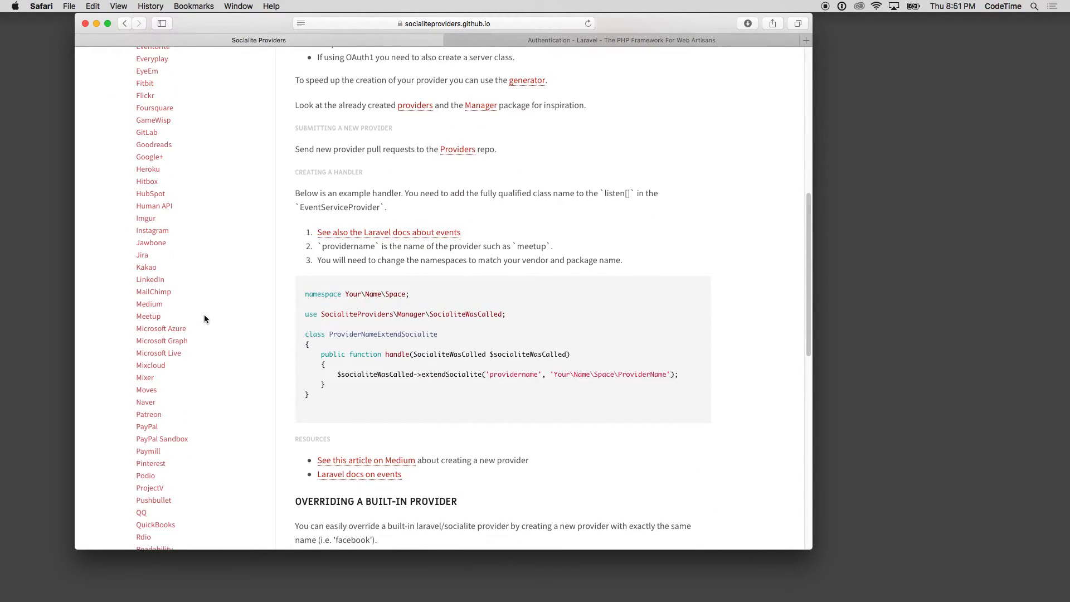
pyautogui.scroll(-3)
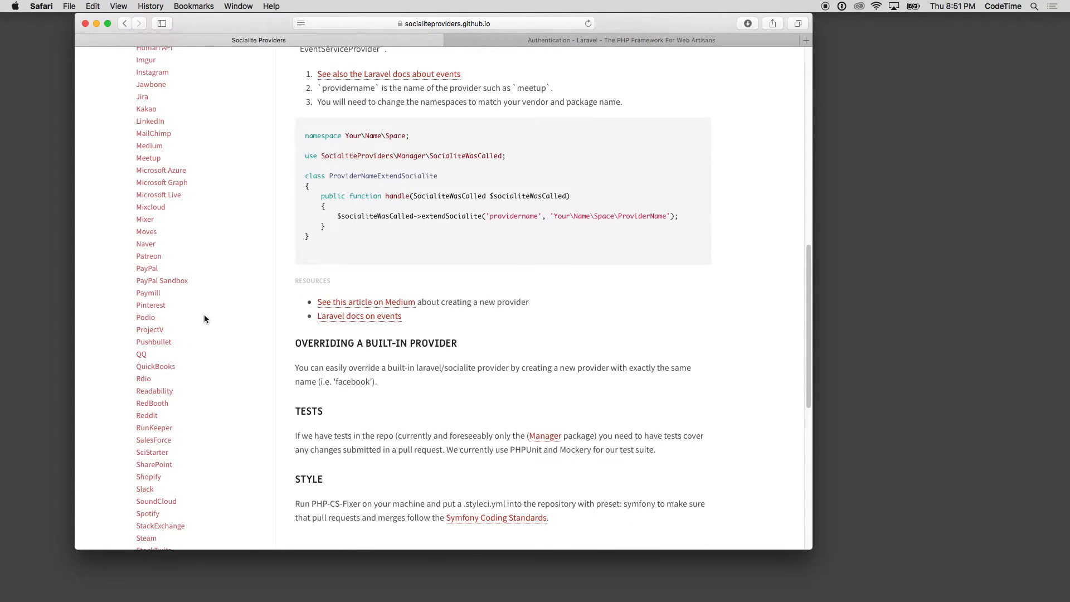
pyautogui.scroll(-3)
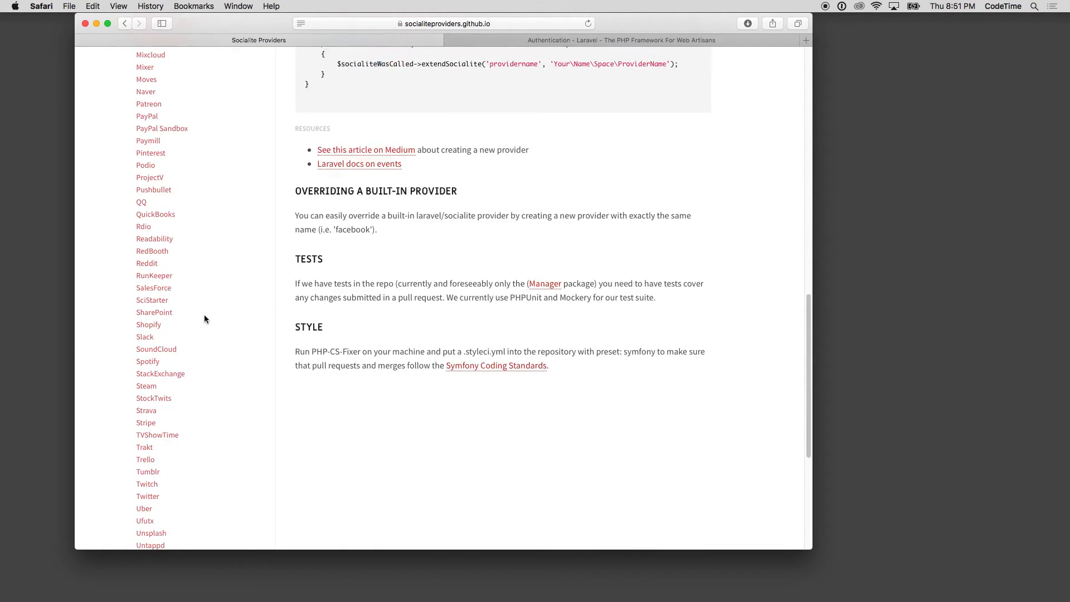
pyautogui.scroll(-3)
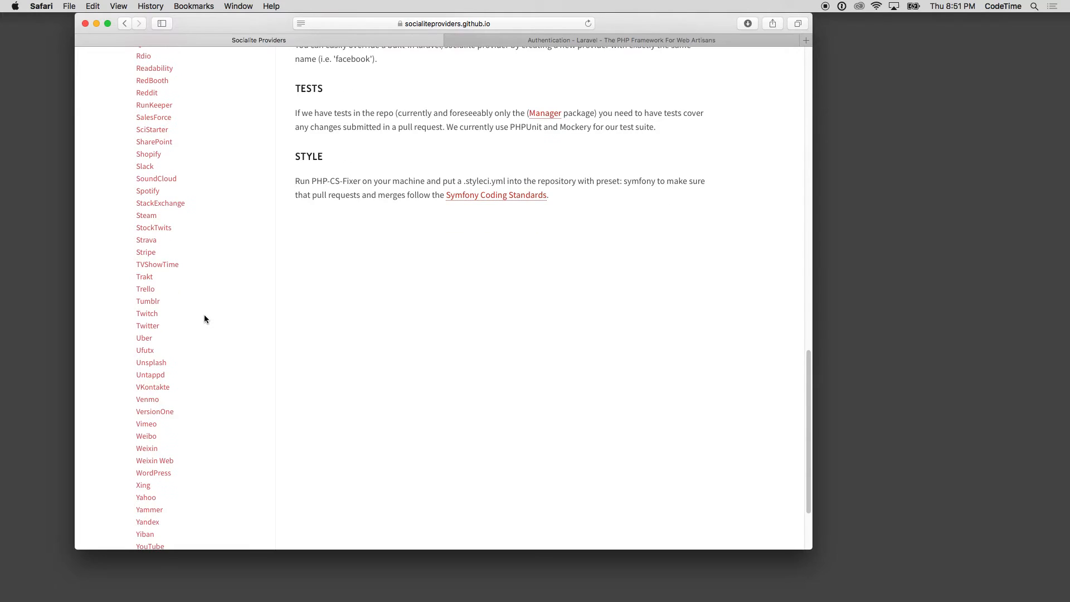
pyautogui.scroll(-3)
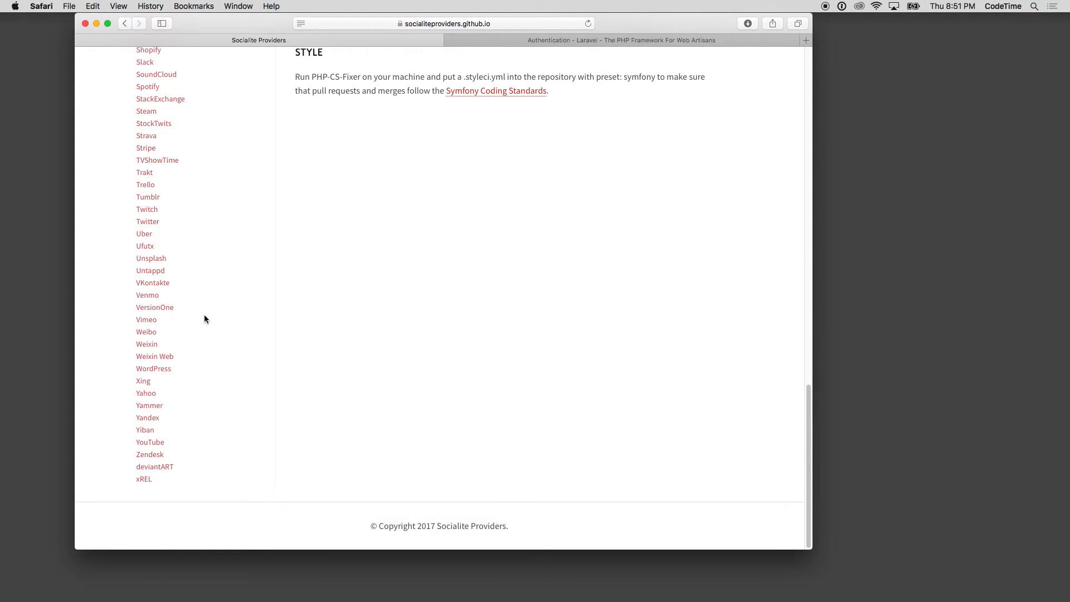